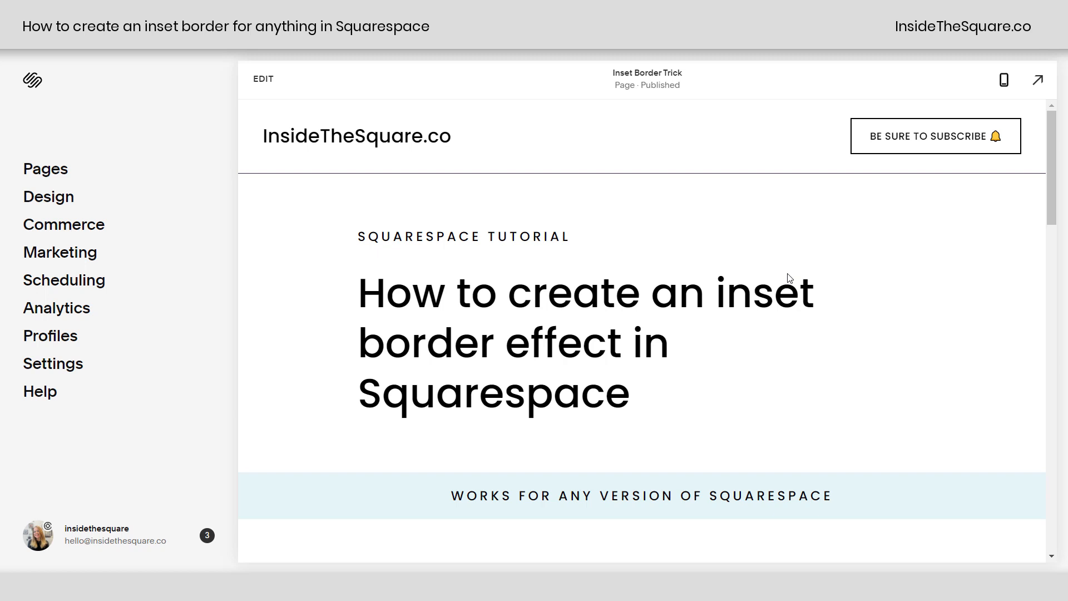
Bring up the site's Design settings and the Custom CSS editor beside the page preview
{"action": "scroll", "scroll_direction": "down", "scroll_amount": 3}
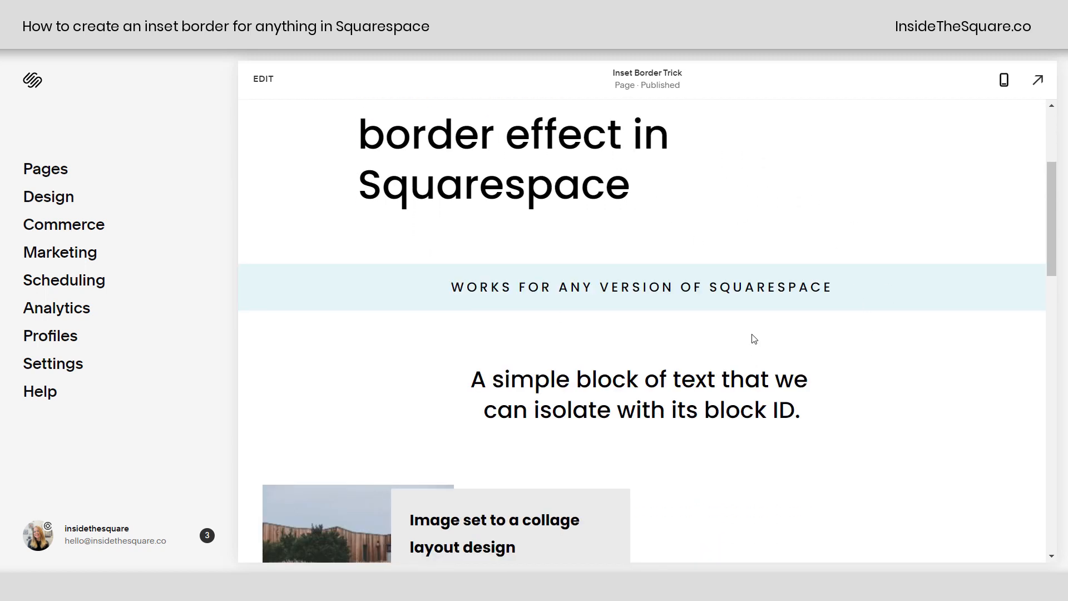
{"action": "double_click", "coordinate": [640, 287]}
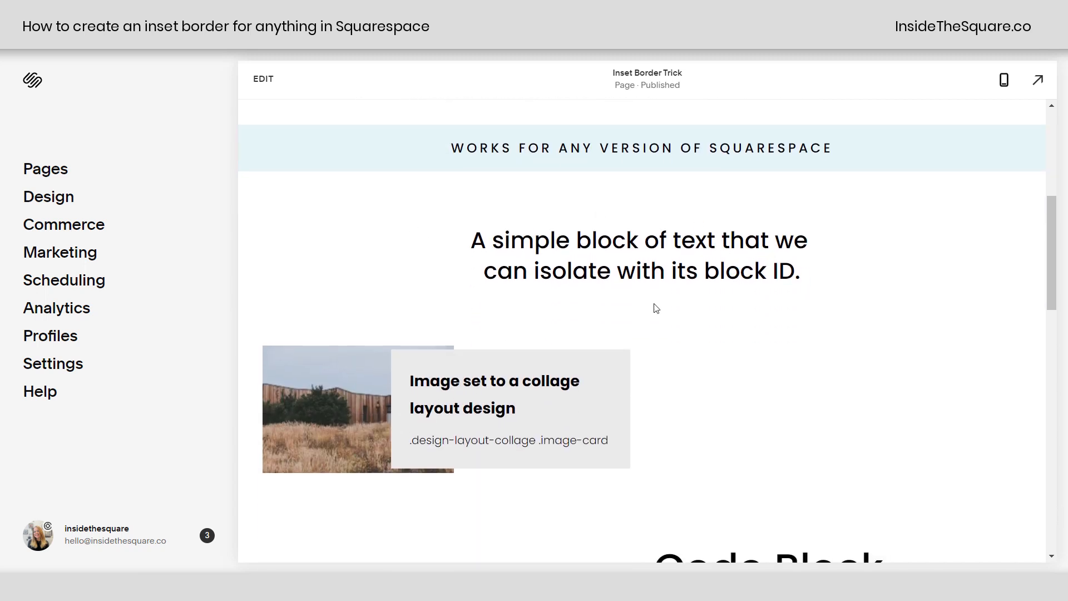
{"action": "mouse_move", "coordinate": [706, 293]}
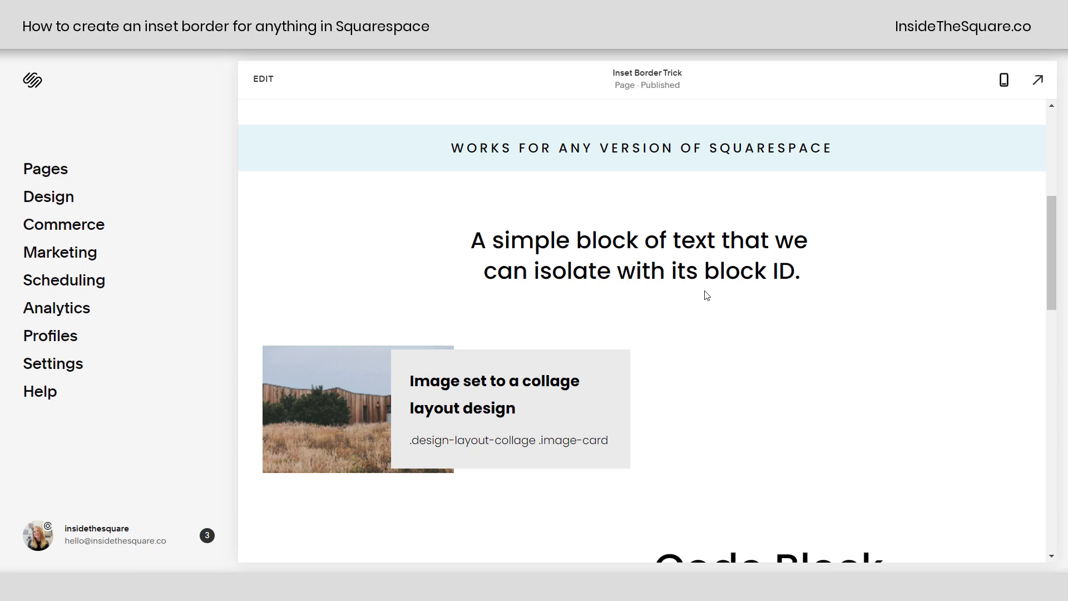
{"action": "mouse_move", "coordinate": [48, 197]}
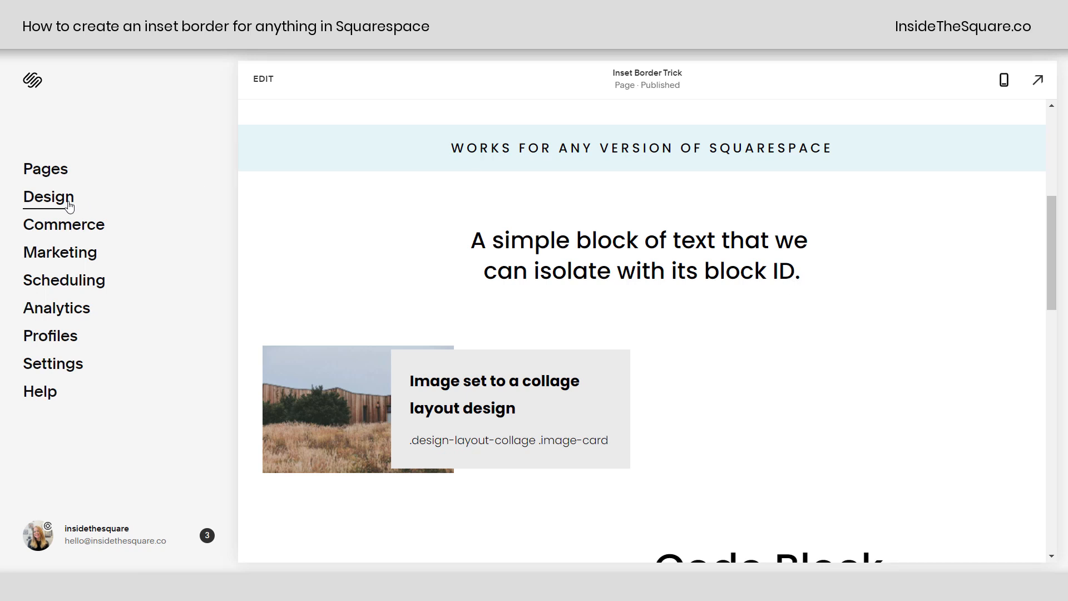
{"action": "left_click", "coordinate": [47, 197]}
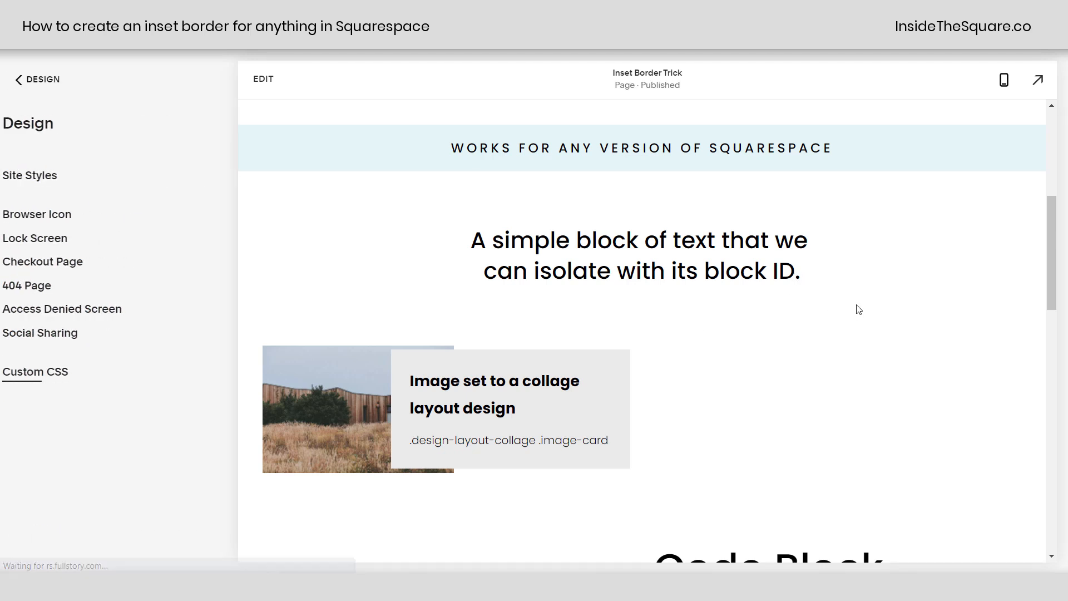
{"action": "left_click", "coordinate": [34, 372]}
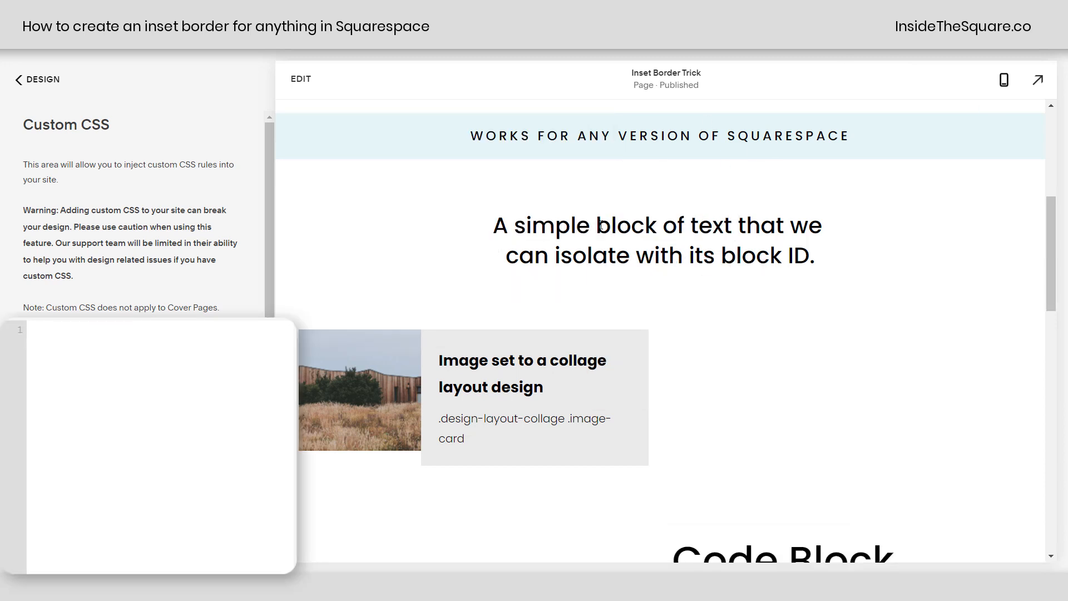
{"action": "type", "text": "#block-yui_3_17_2_1_1651280833679_18324"}
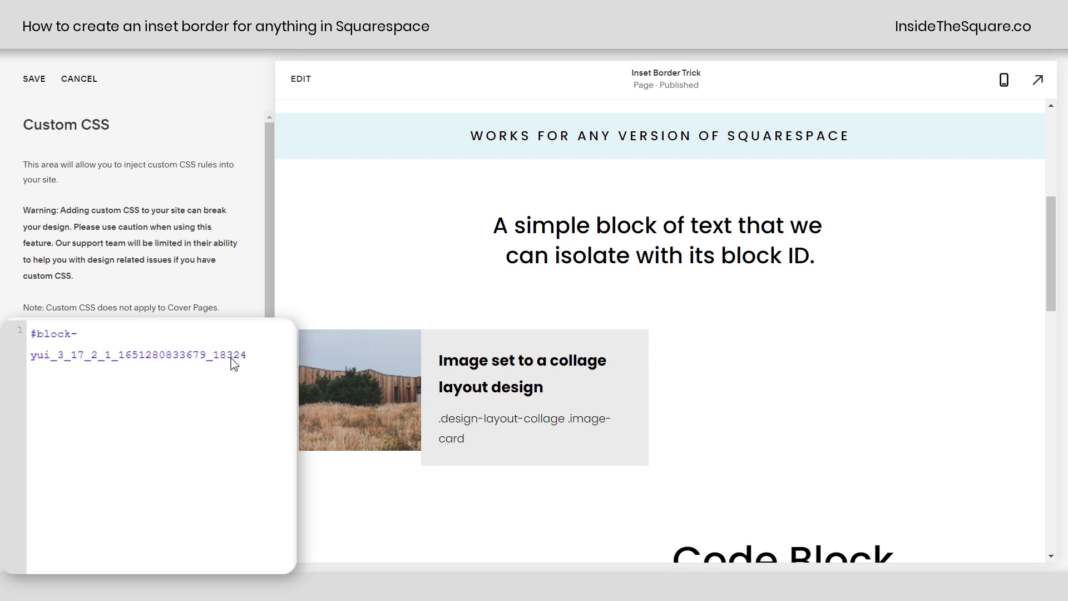
{"action": "type", "text": "{}"}
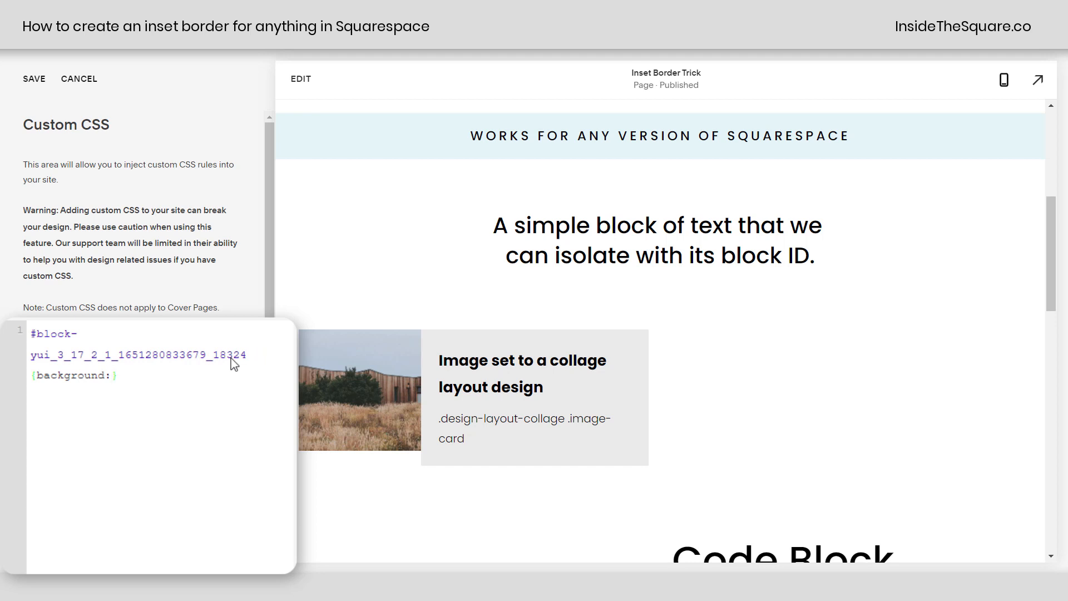
{"action": "type", "text": "#"}
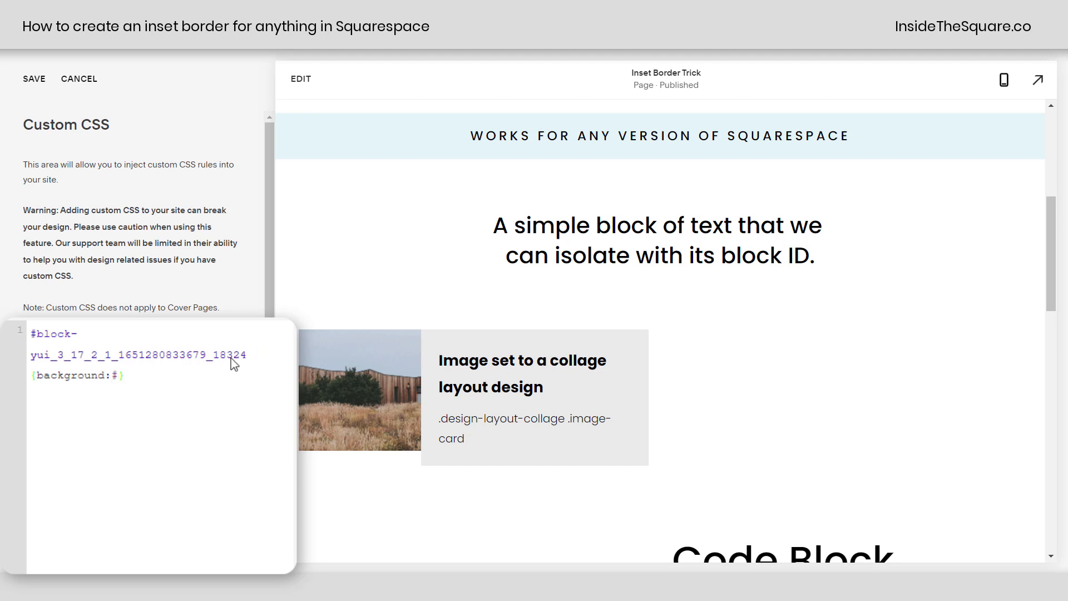
{"action": "type", "text": "eee;"}
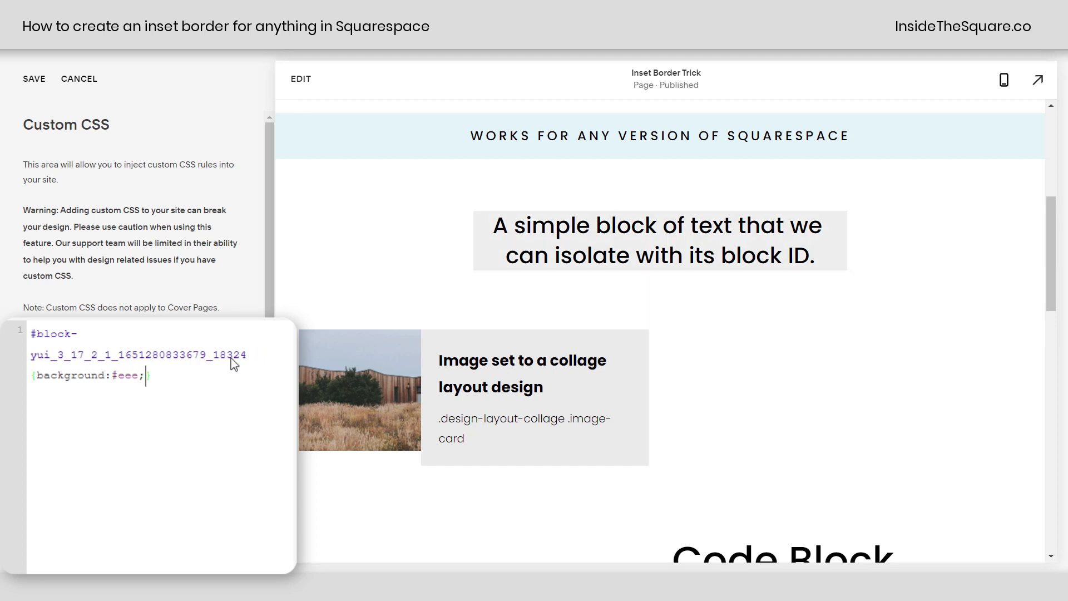
{"action": "type", "text": "border:"}
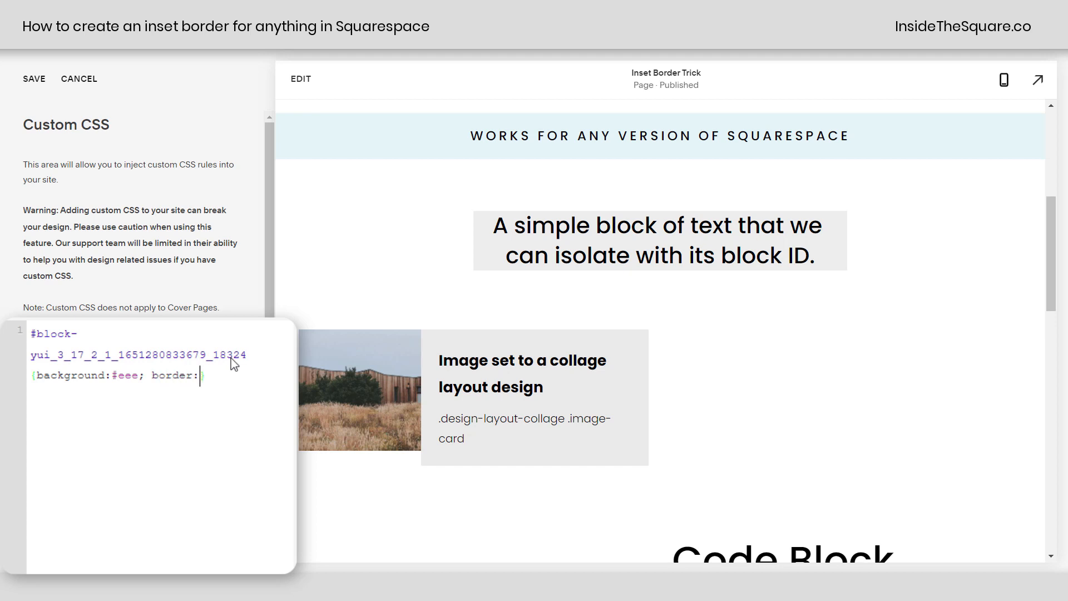
{"action": "type", "text": "1px solid #000"}
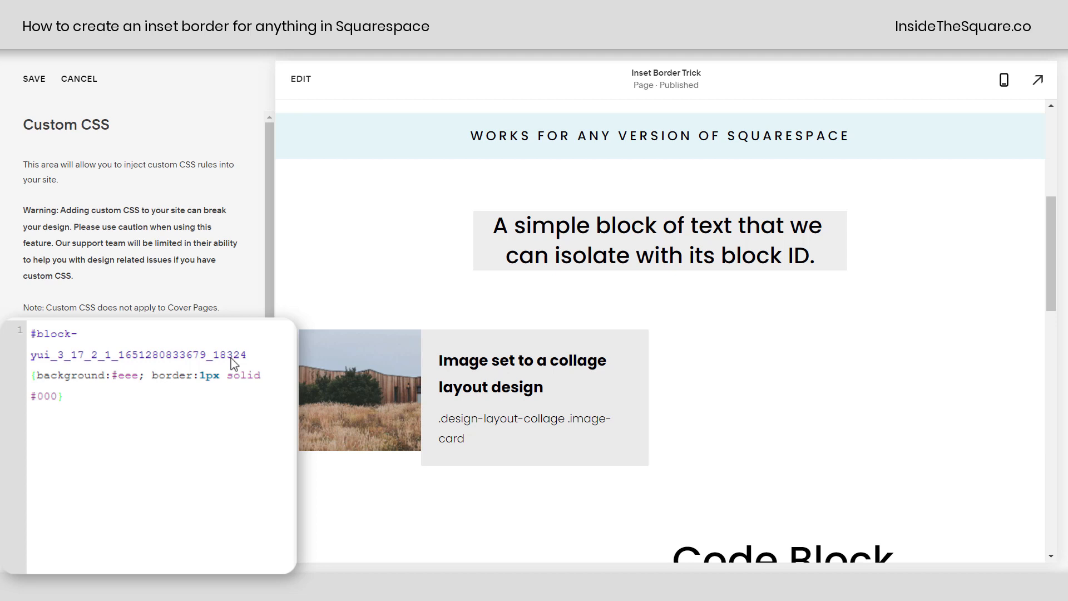
{"action": "type", "text": "outline: 15px"}
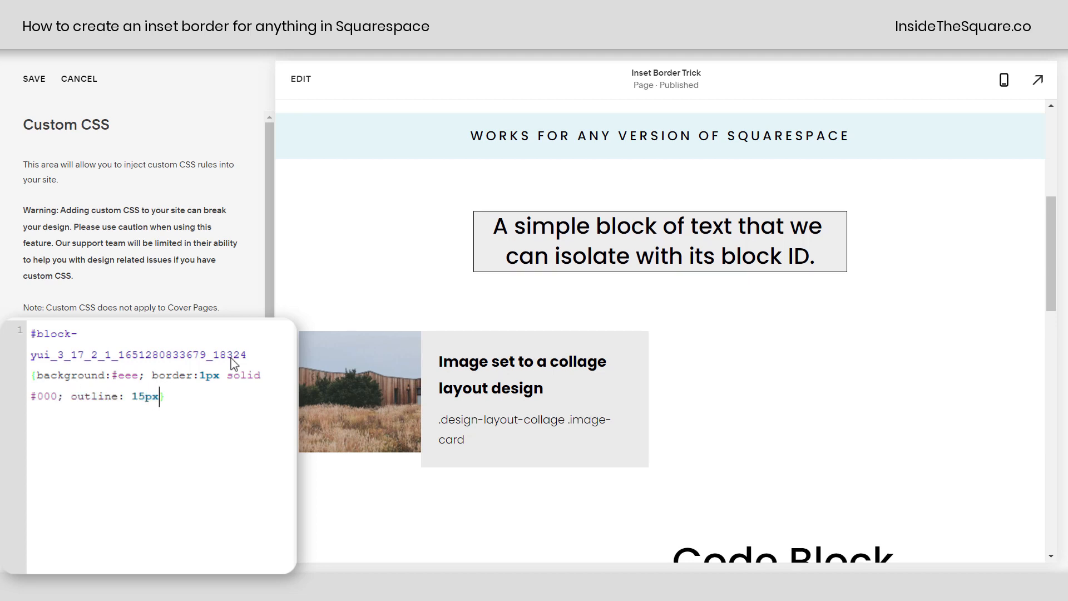
{"action": "type", "text": "solid #eee"}
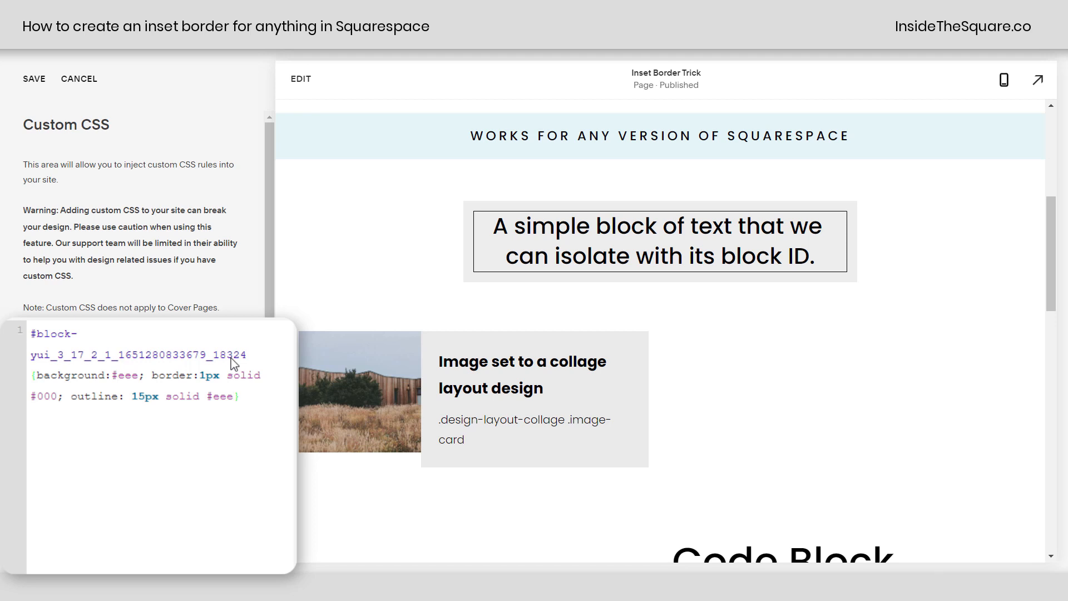
{"action": "left_click", "coordinate": [235, 396]}
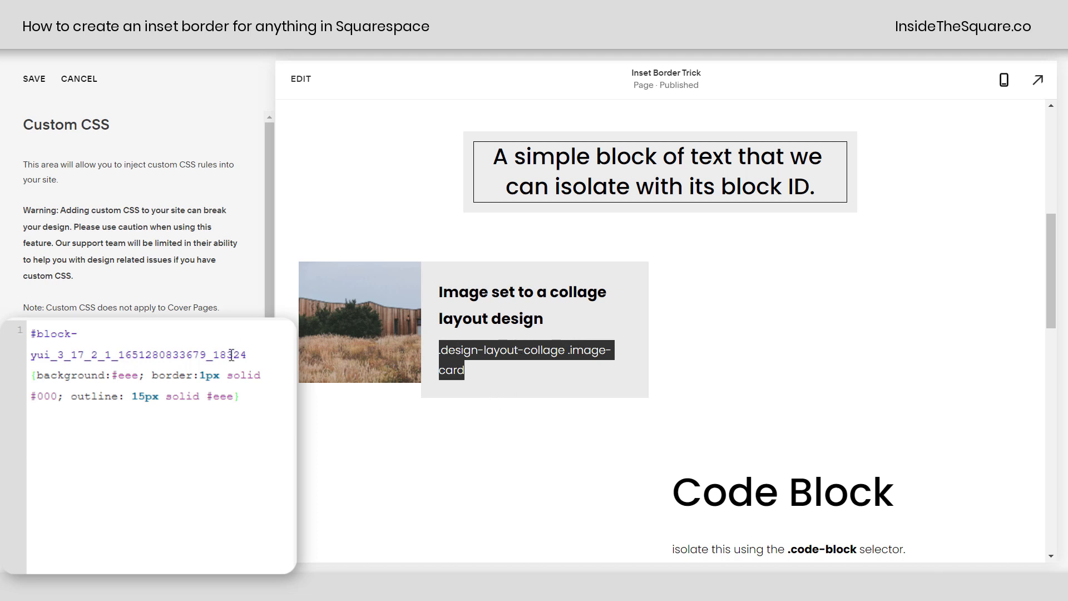
Retarget the rule to .design-layout-collage .image-card so the collage card gets the inset border
{"action": "type", "text": ".design-layout-collage .image-card"}
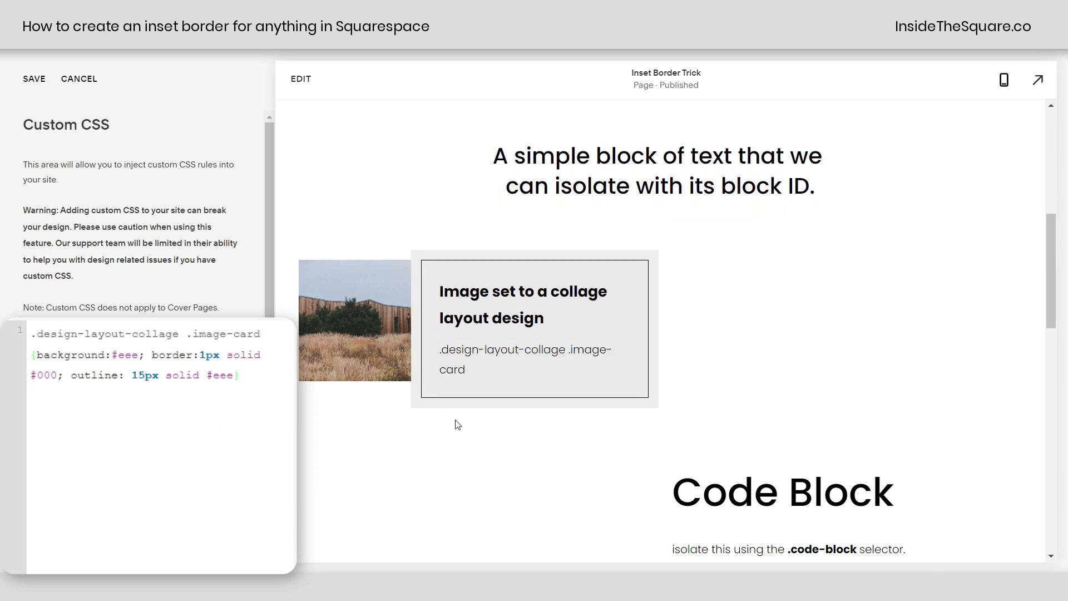
{"action": "mouse_move", "coordinate": [553, 375]}
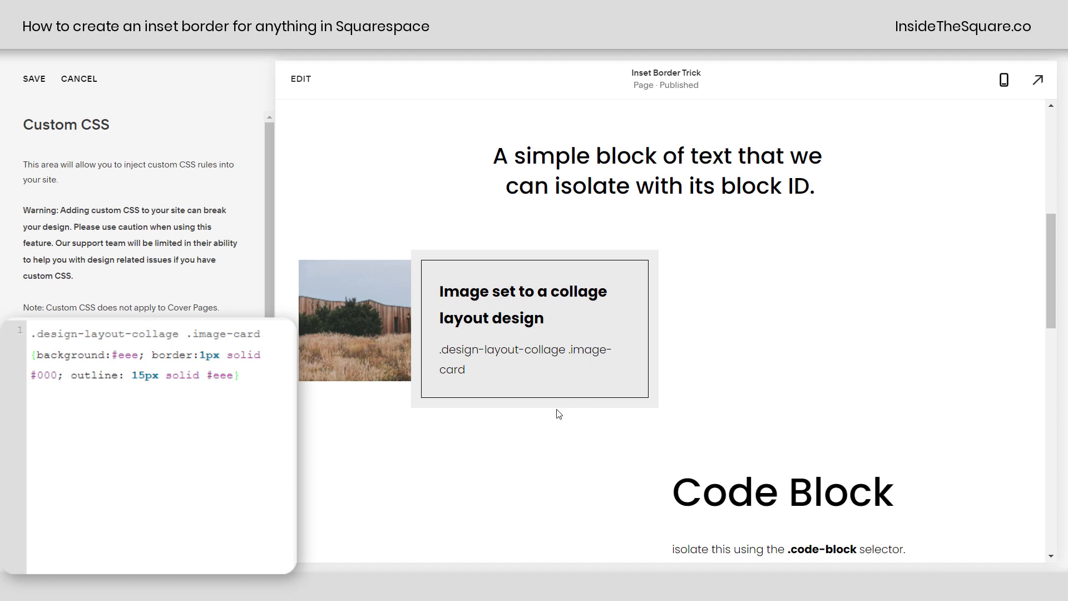
{"action": "mouse_move", "coordinate": [588, 310]}
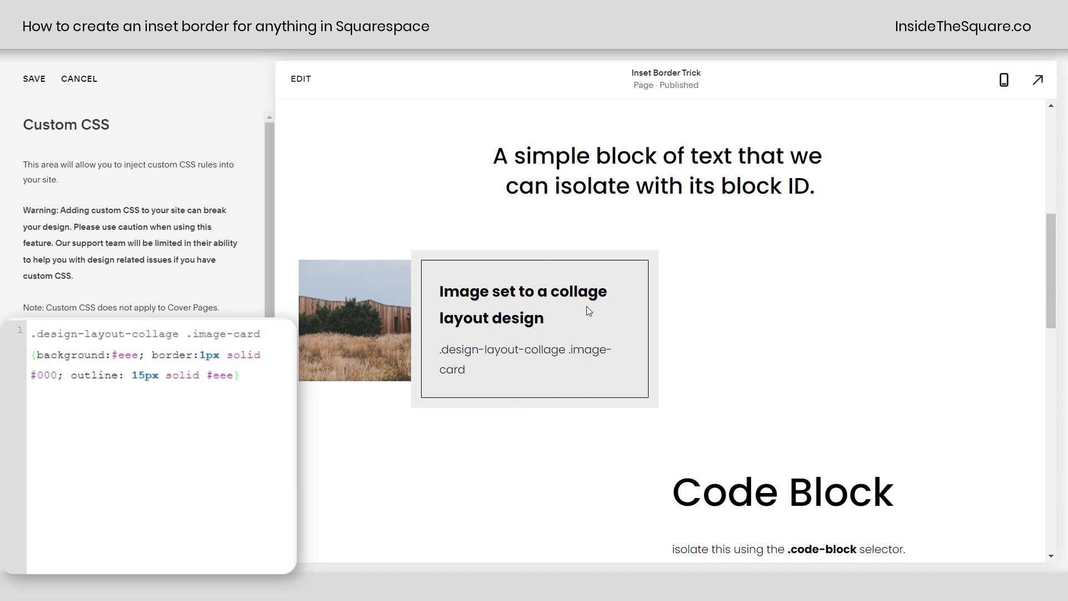
Retarget the inset-border rule to .code-block, grabbing selector names from the page text
{"action": "scroll", "scroll_direction": "down", "scroll_amount": 3}
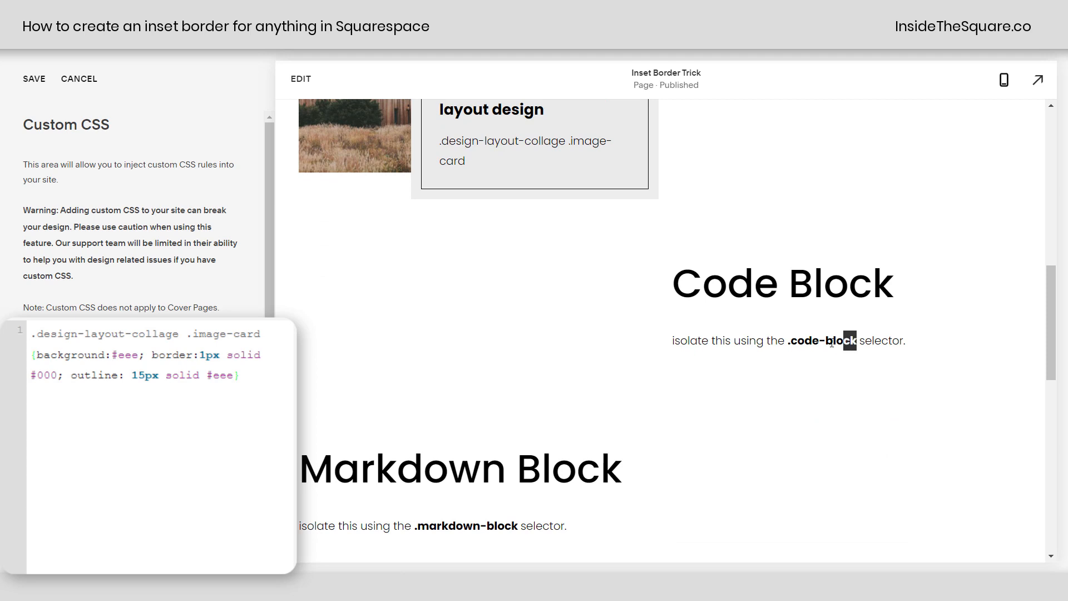
{"action": "double_click", "coordinate": [821, 340]}
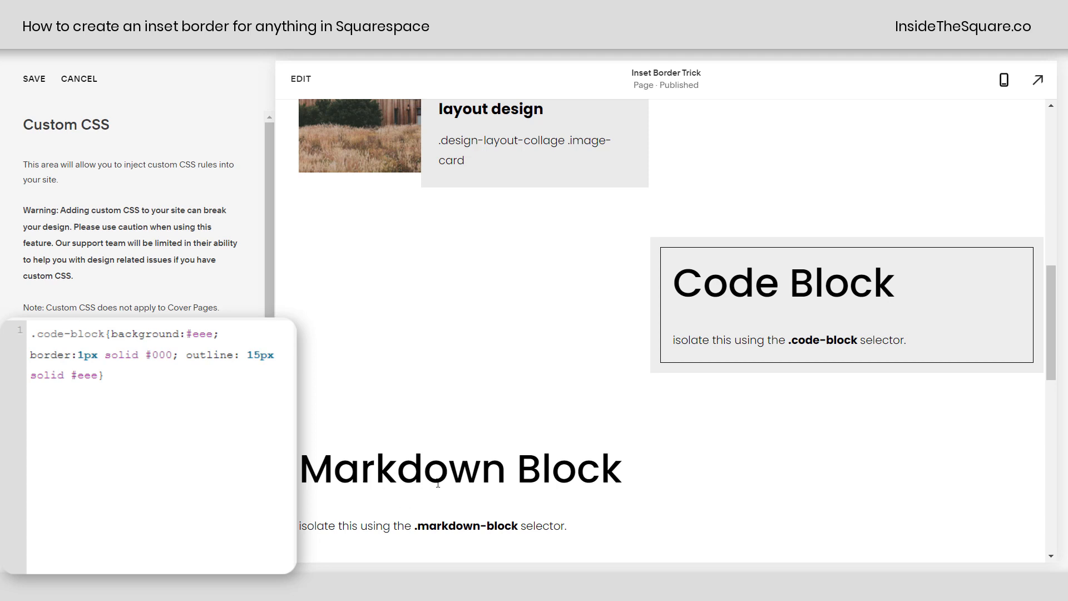
{"action": "double_click", "coordinate": [465, 525]}
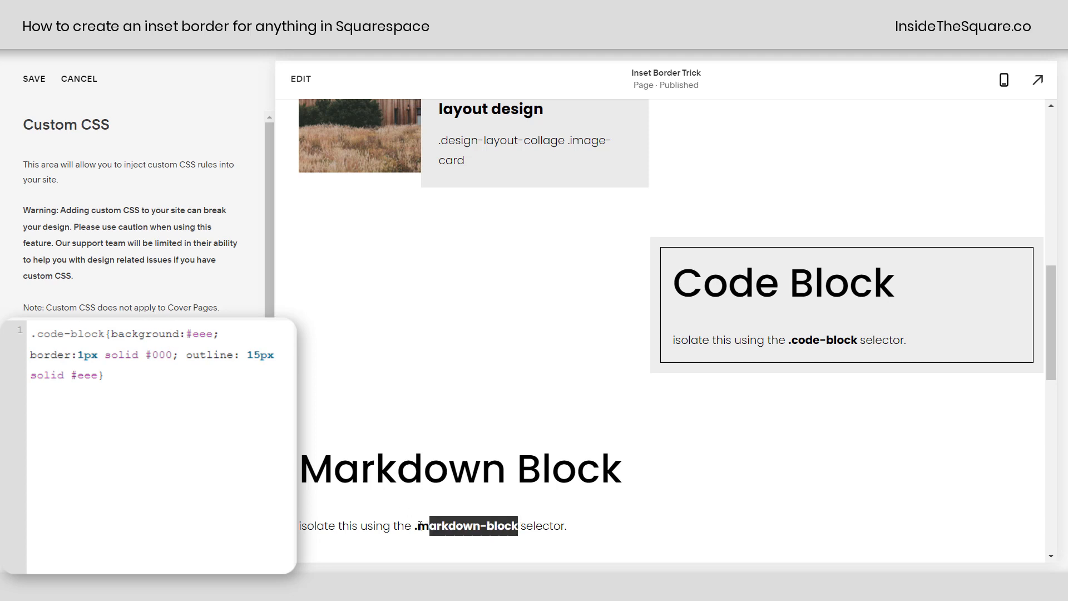
Retarget the rule to .markdown-block so the Markdown Block gets the gray inset border
{"action": "scroll", "scroll_direction": "down", "scroll_amount": 3}
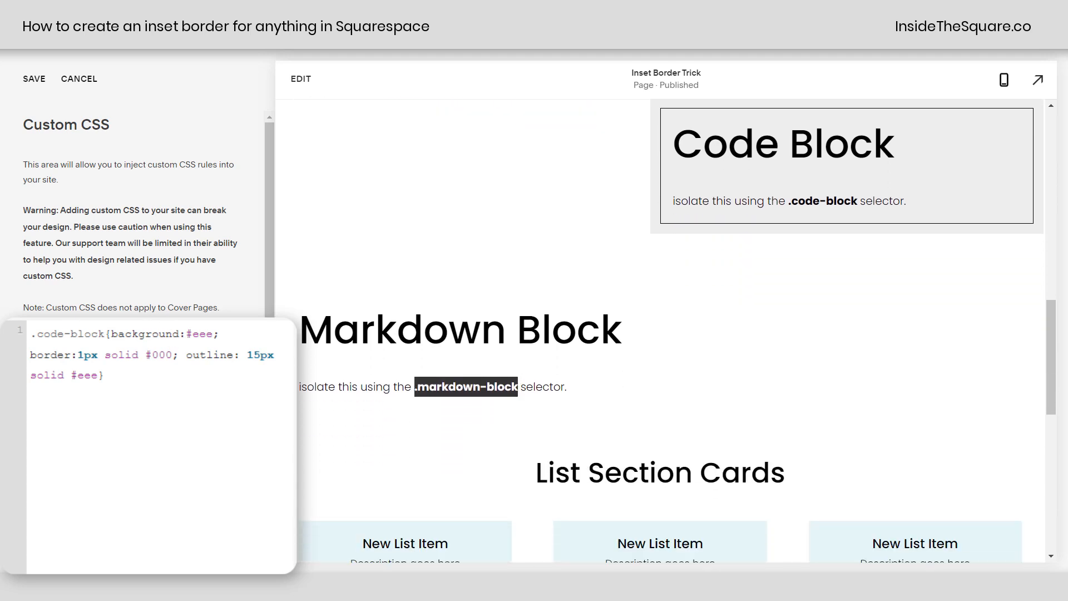
{"action": "type", "text": ".markdown-block"}
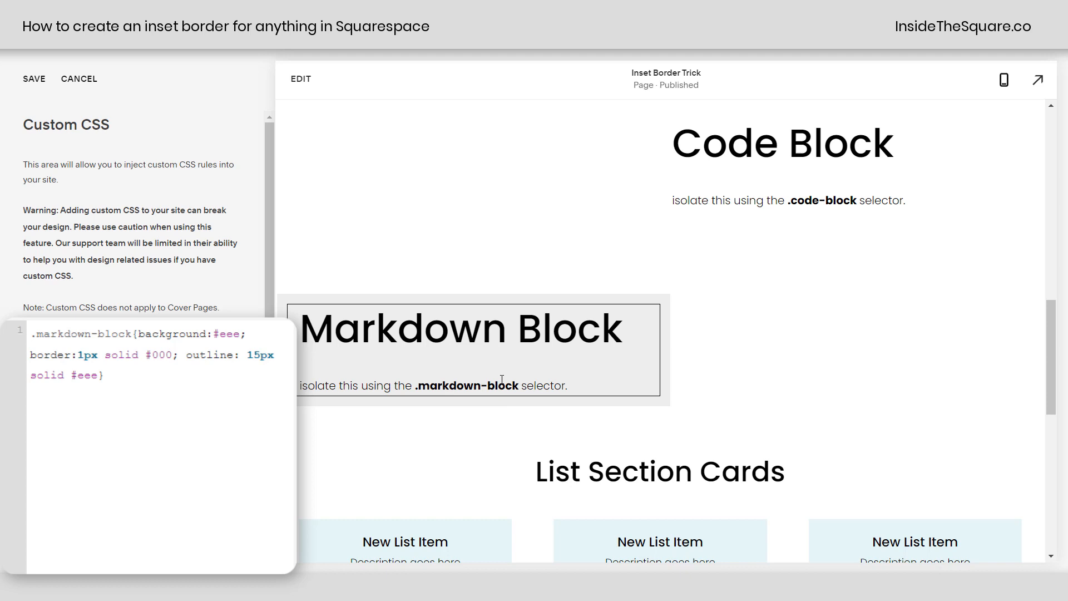
{"action": "scroll", "scroll_direction": "down", "scroll_amount": 3}
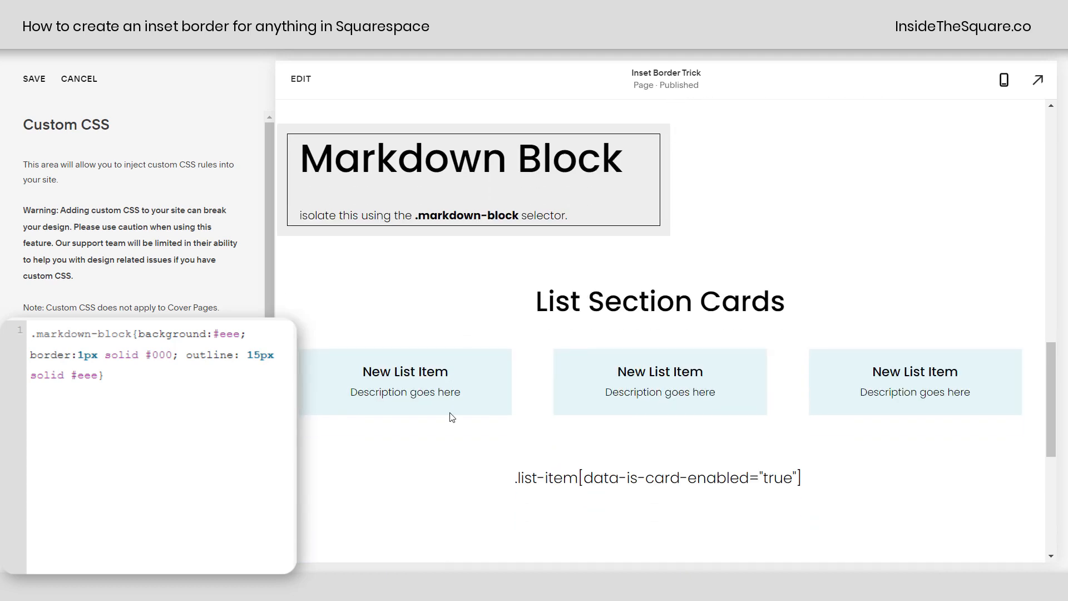
Target .list-item[data-is-card-enabled="true"] with background #eee !important, 3px black border and 5px gray outline
{"action": "scroll", "scroll_direction": "down", "scroll_amount": 3}
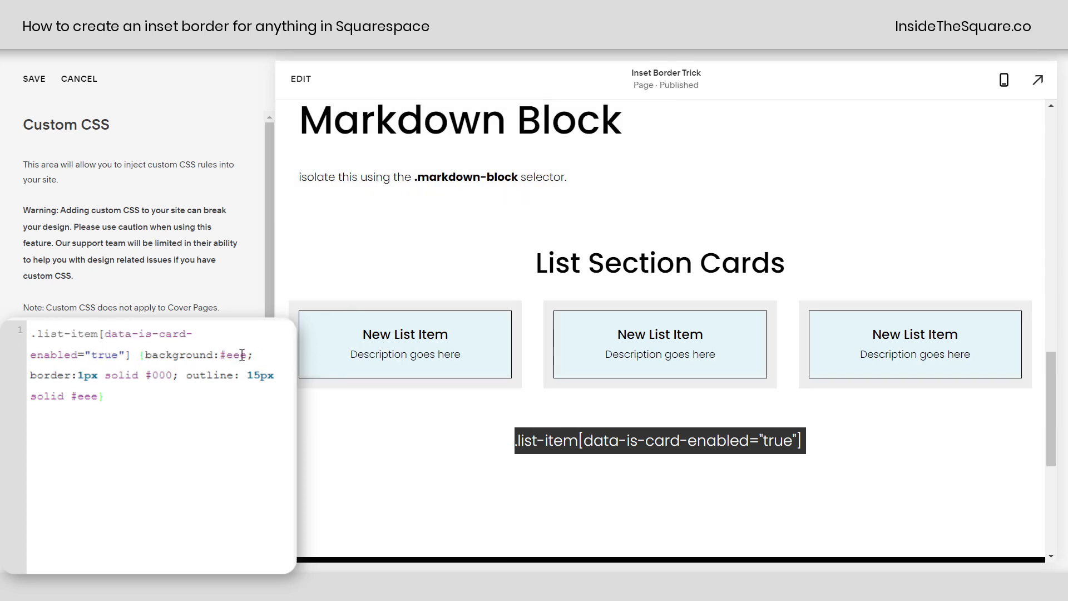
{"action": "type", "text": "!important"}
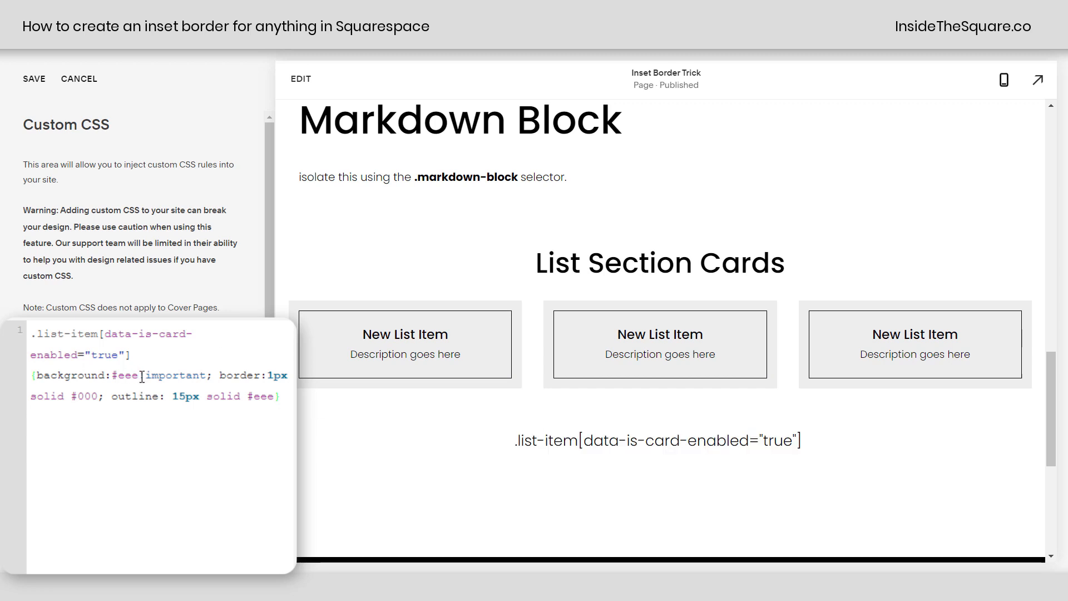
{"action": "double_click", "coordinate": [126, 374]}
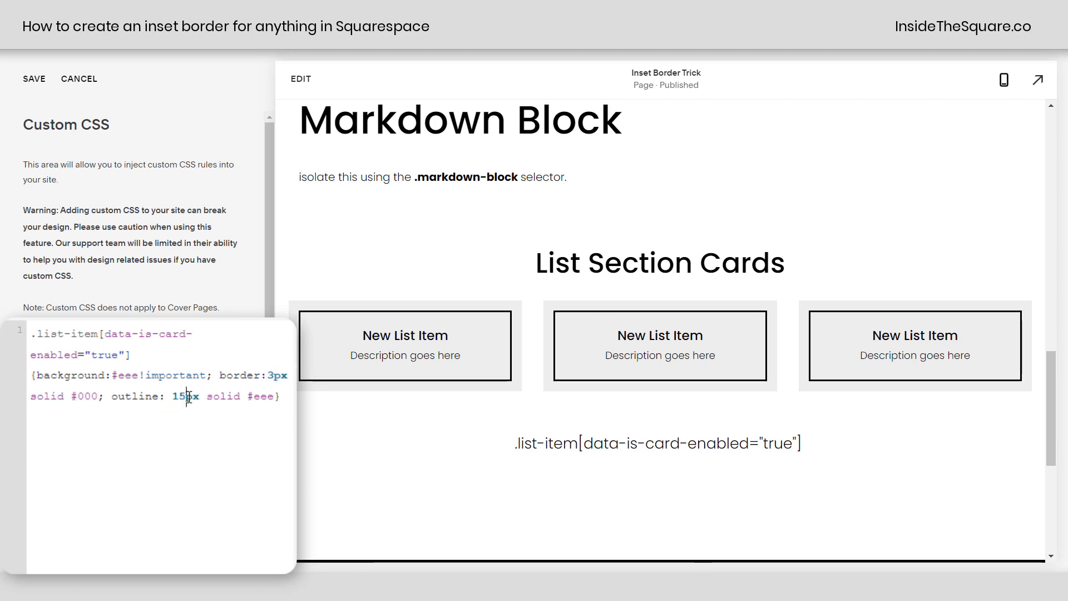
{"action": "key", "text": "Backspace"}
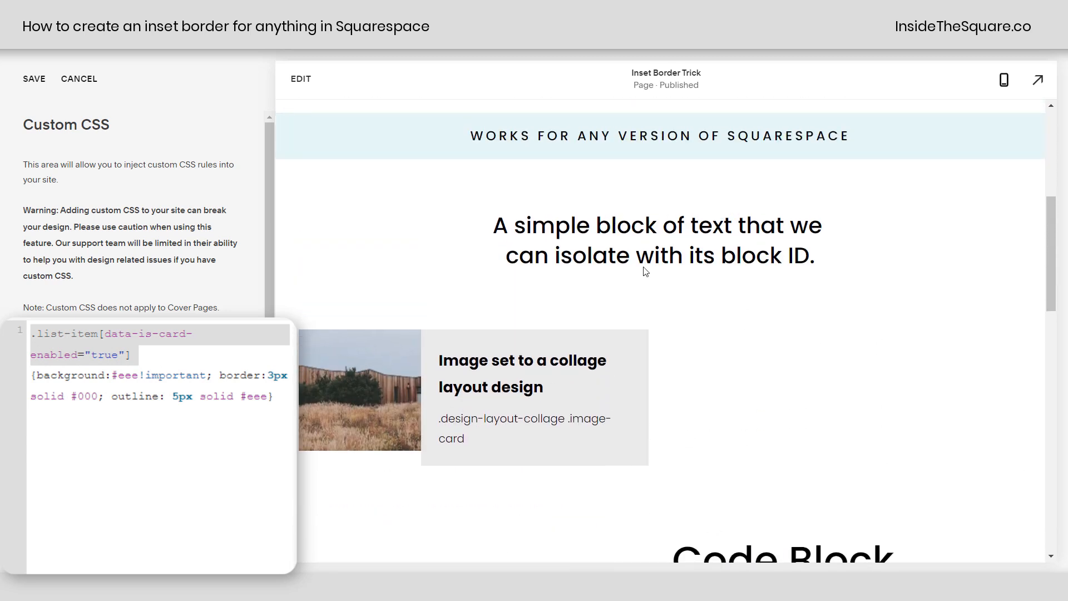
{"action": "mouse_move", "coordinate": [725, 345]}
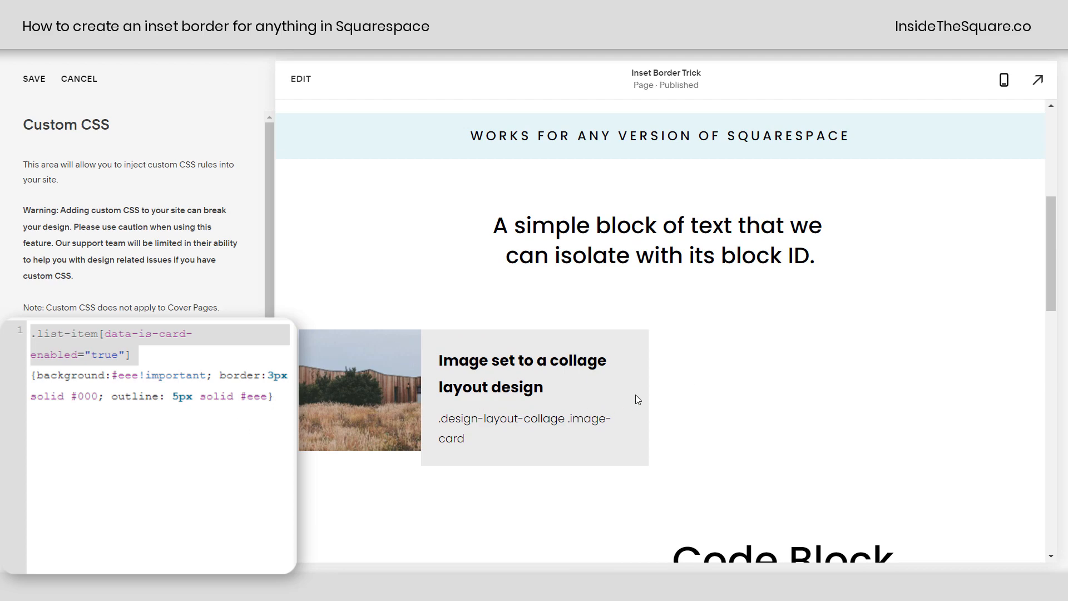
{"action": "scroll", "scroll_direction": "down", "scroll_amount": 3}
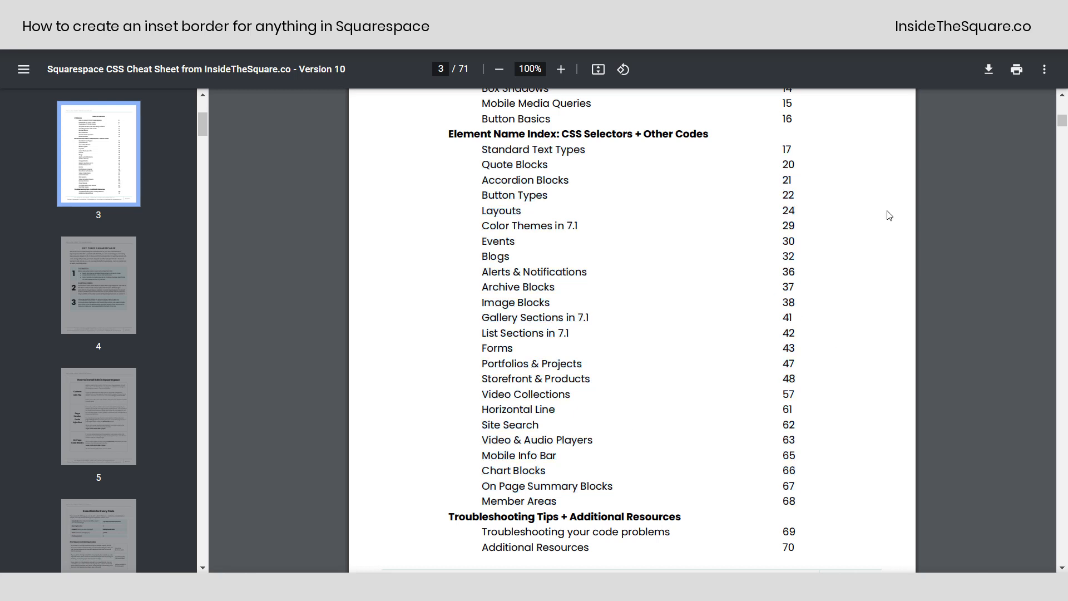
{"action": "mouse_move", "coordinate": [733, 240]}
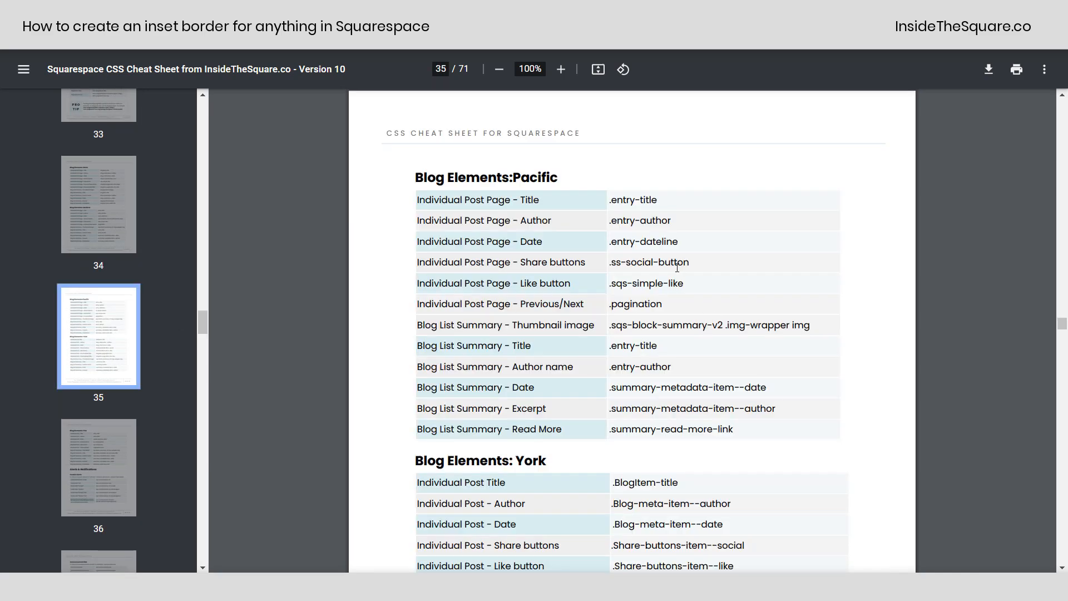
Scroll the CSS cheat sheet PDF from the index through to the Gallery Sections in 7.1 selectors
{"action": "scroll", "scroll_direction": "down", "scroll_amount": 3}
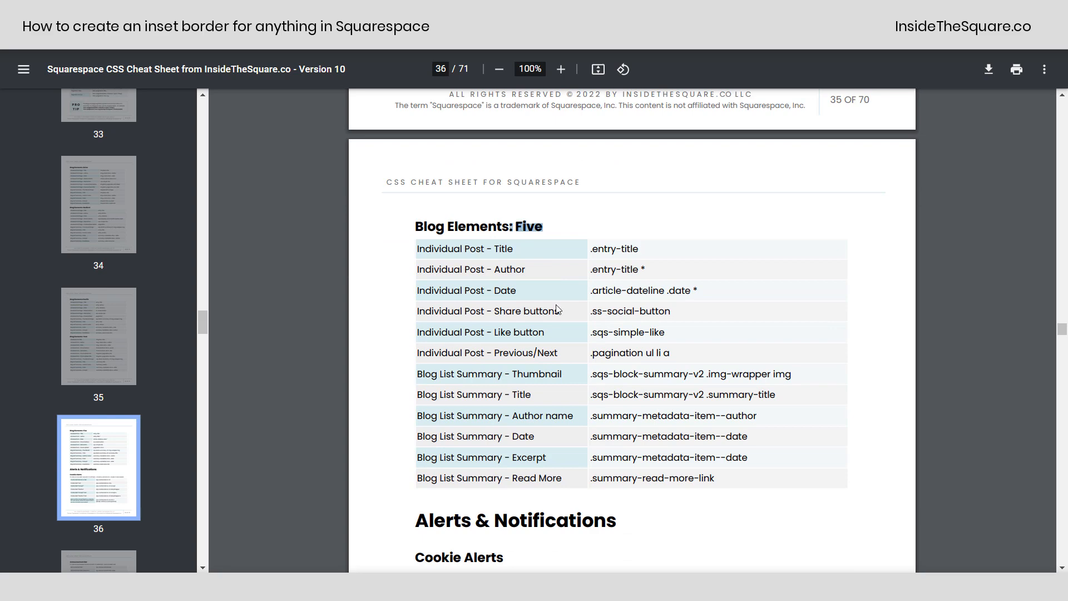
{"action": "scroll", "scroll_direction": "down", "scroll_amount": 3}
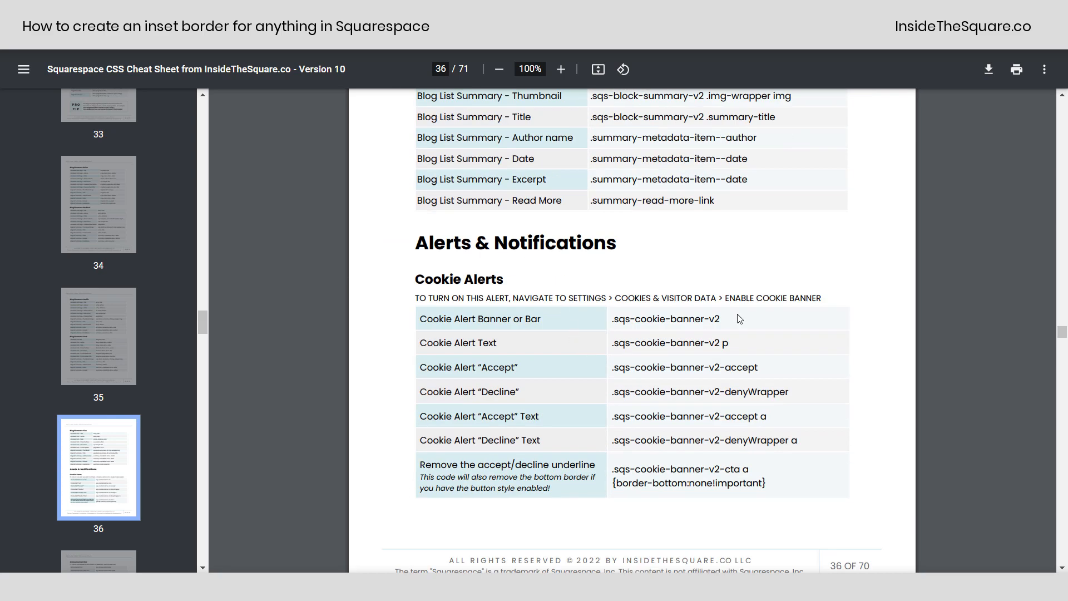
{"action": "mouse_move", "coordinate": [666, 356]}
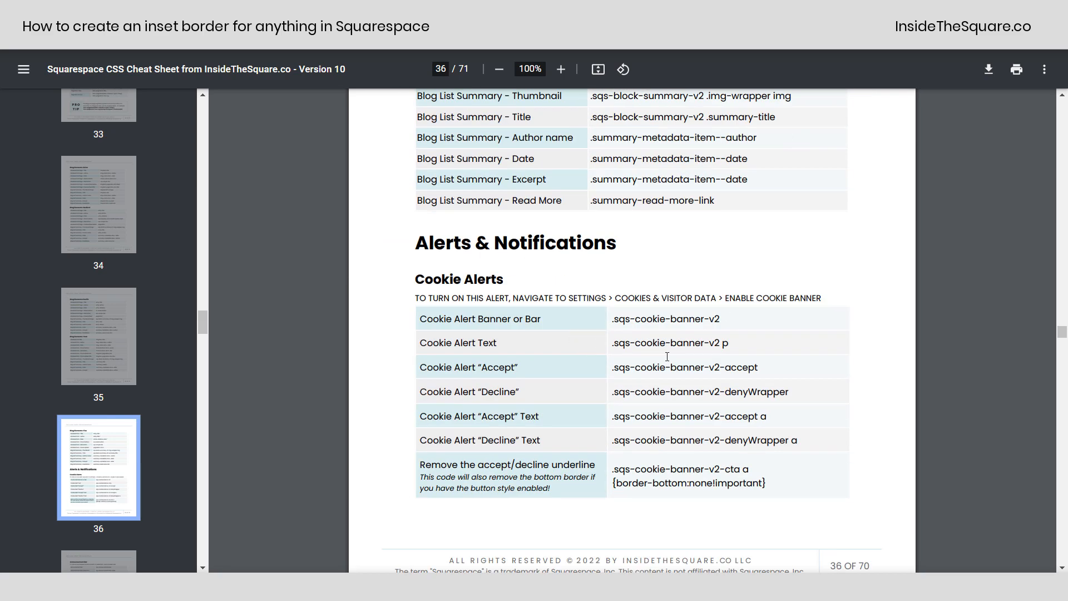
{"action": "scroll", "scroll_direction": "down", "scroll_amount": 3}
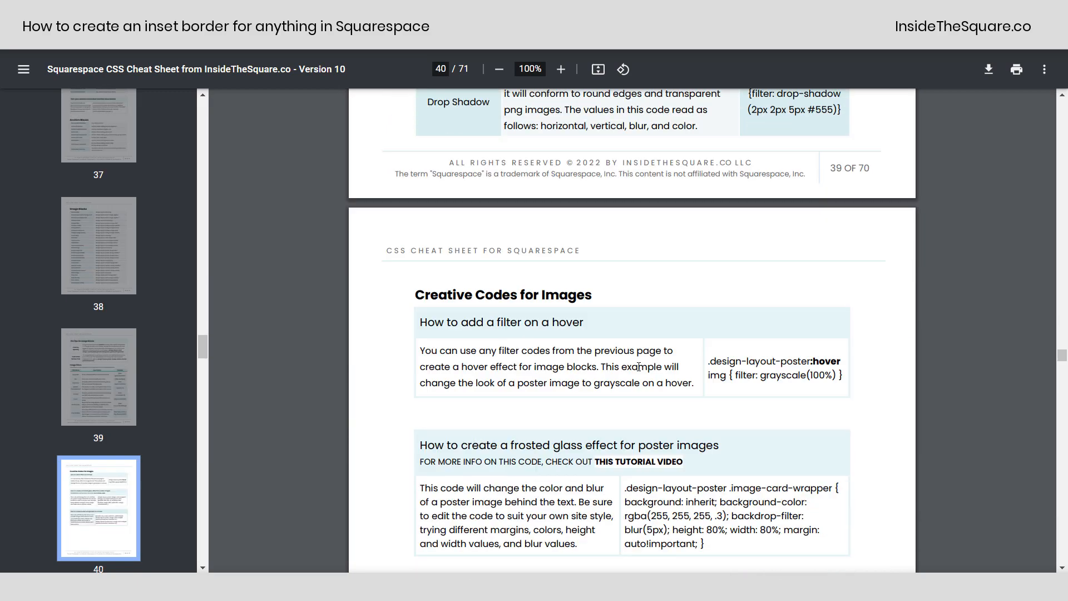
{"action": "scroll", "scroll_direction": "down", "scroll_amount": 3}
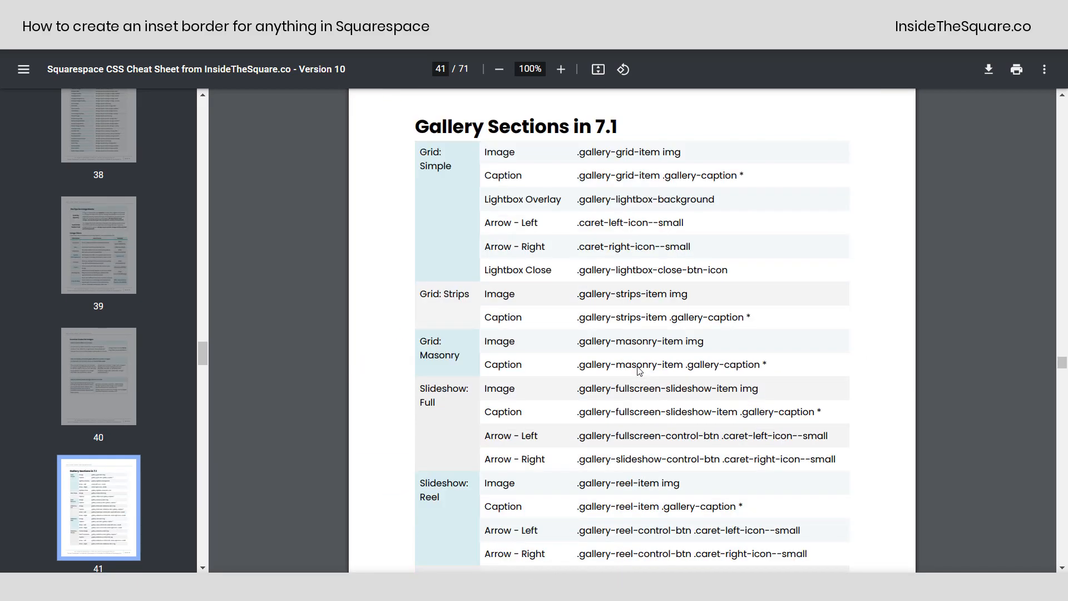
{"action": "scroll", "scroll_direction": "down", "scroll_amount": 3}
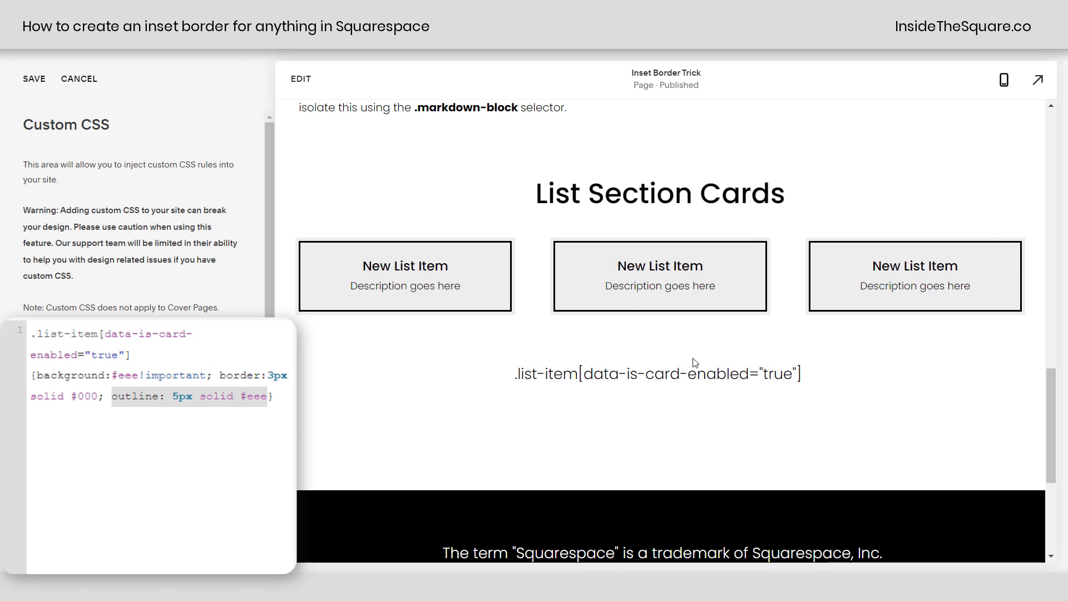
{"action": "mouse_move", "coordinate": [114, 154]}
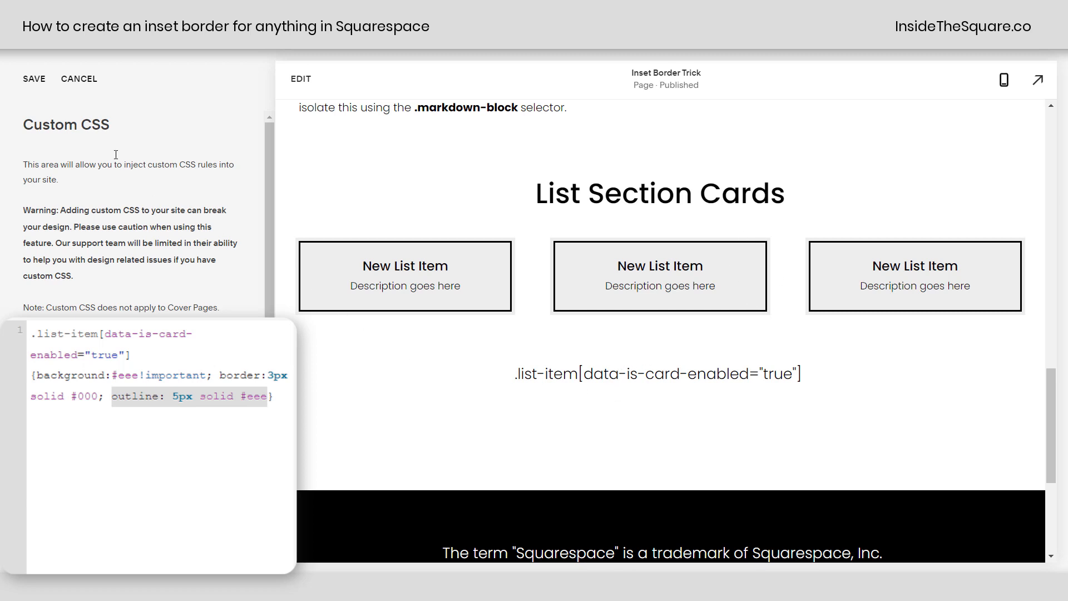